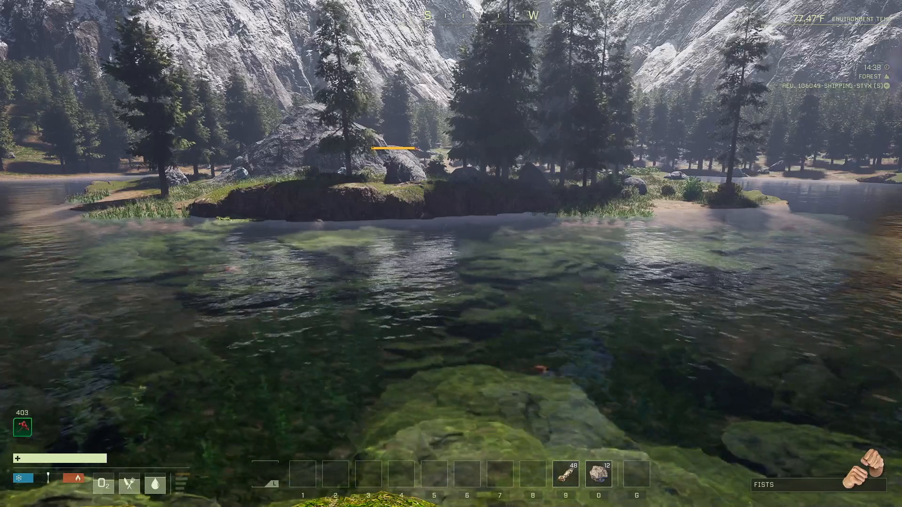
Step: Open the character inventory to show the stored armor pieces and unequipped character
key(i)
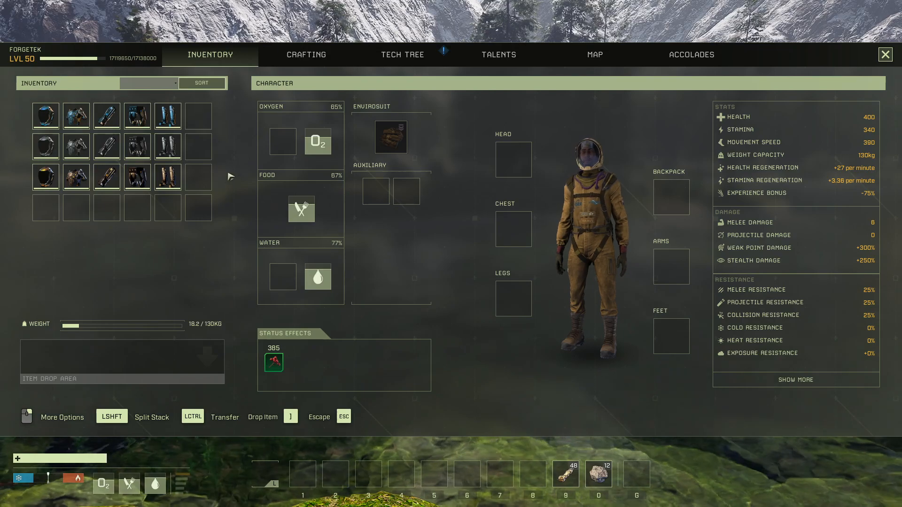
mouse_move(390, 137)
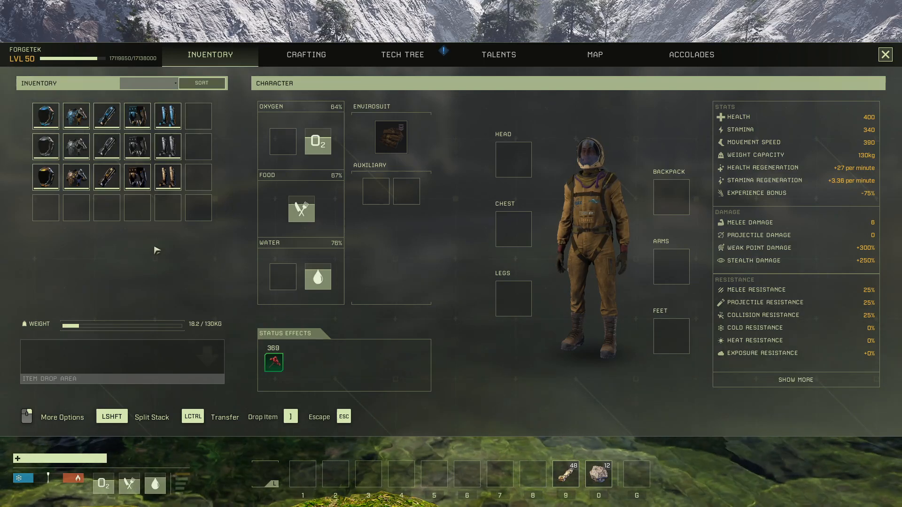
mouse_move(45, 177)
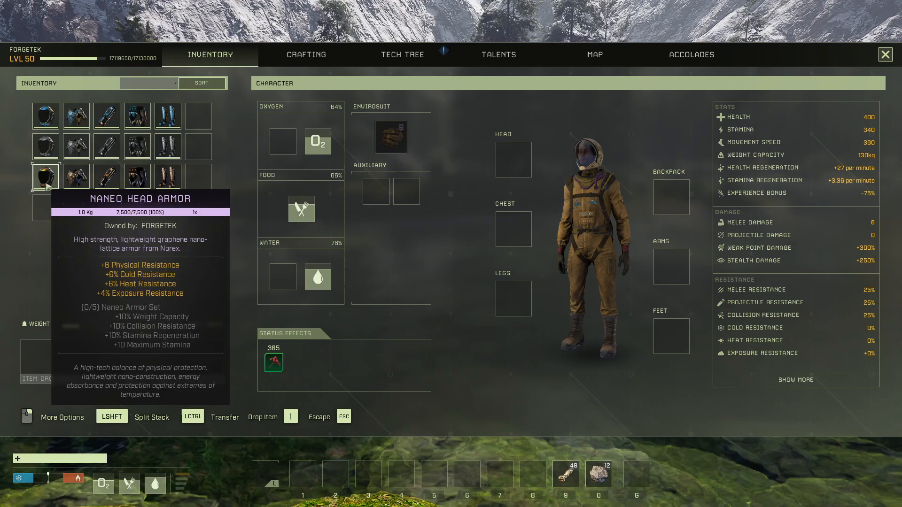
mouse_move(167, 176)
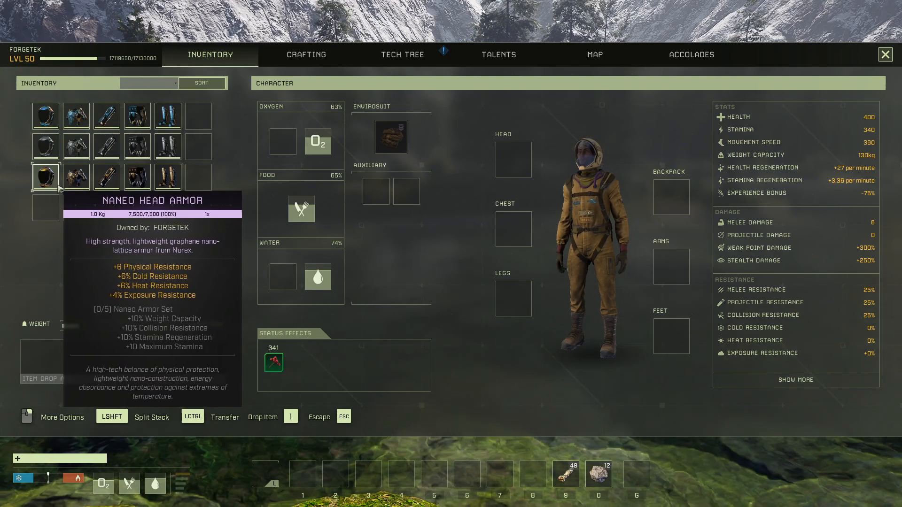
mouse_move(76, 177)
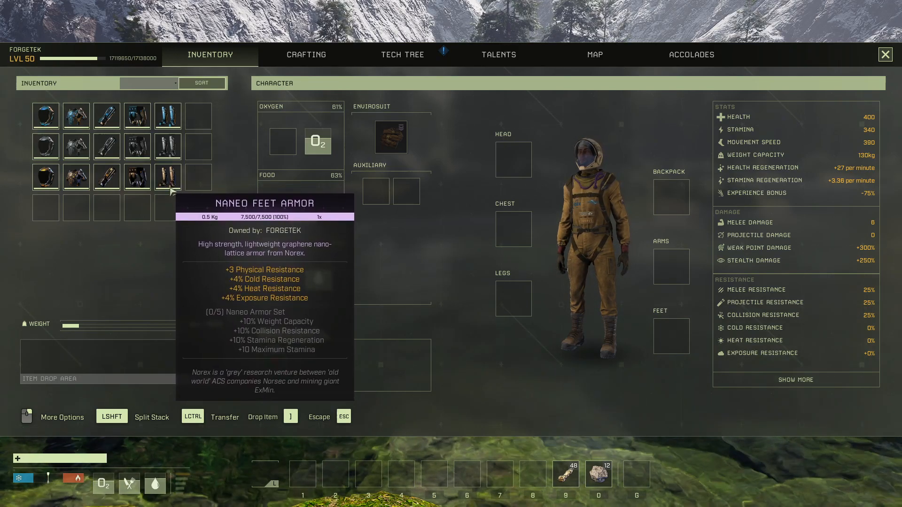
mouse_move(222, 193)
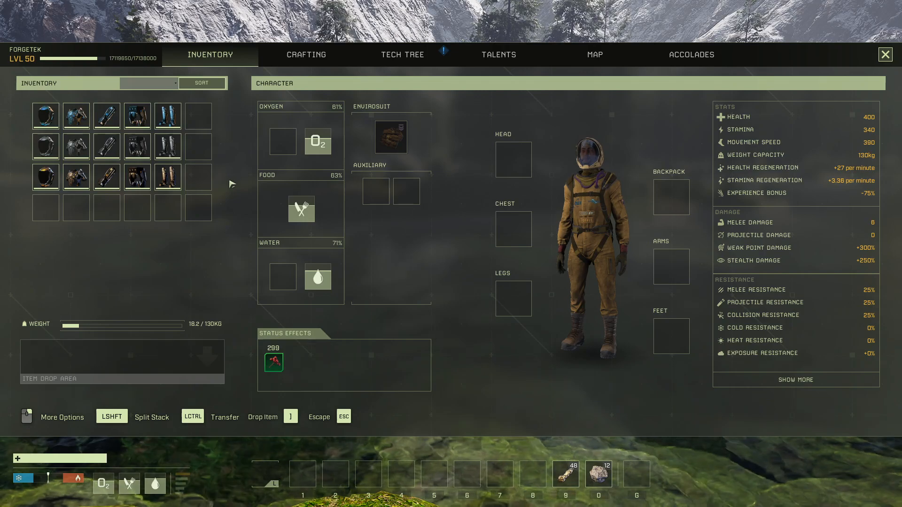
mouse_move(167, 146)
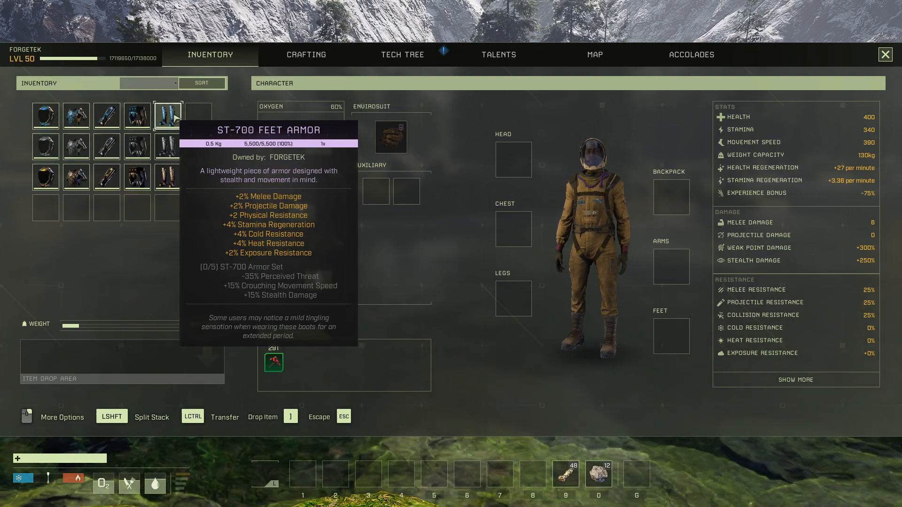
mouse_move(239, 170)
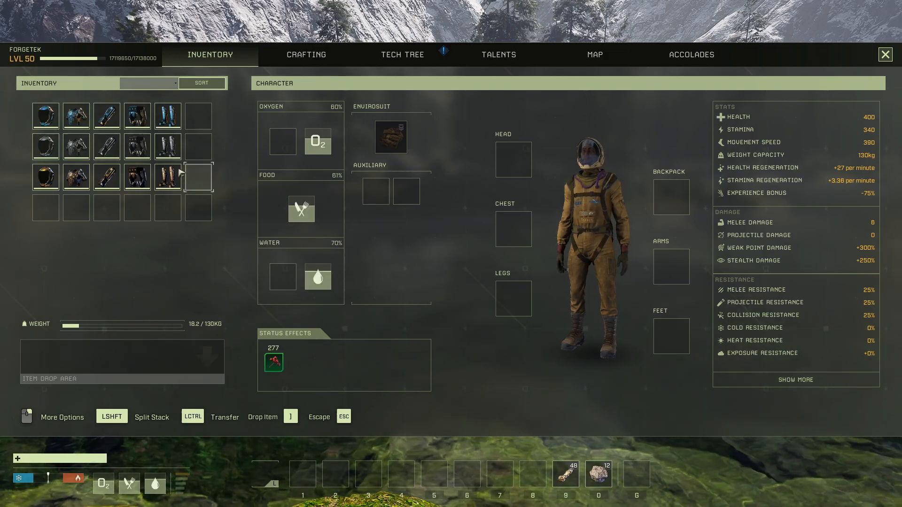
mouse_move(75, 146)
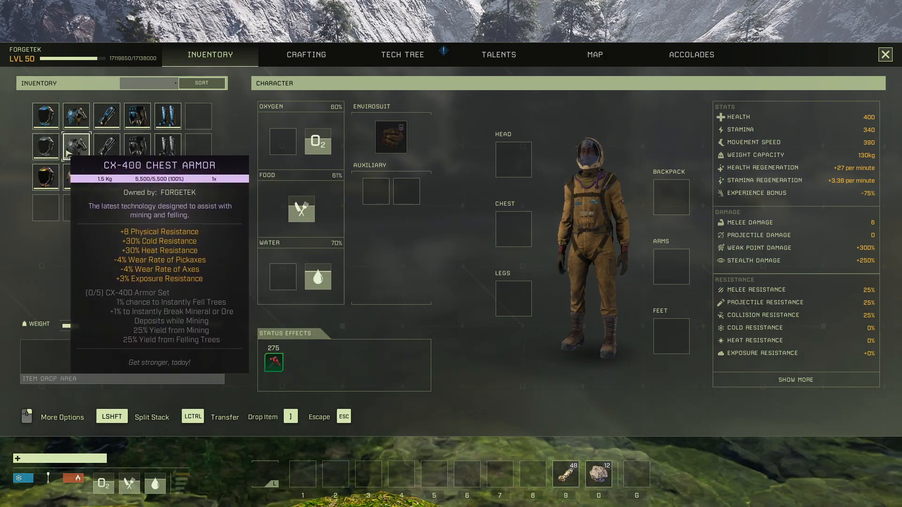
mouse_move(106, 146)
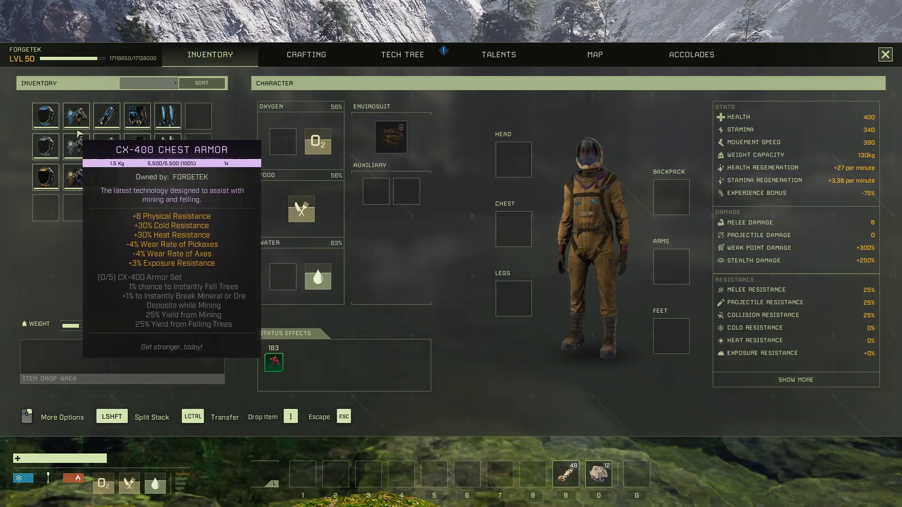
mouse_move(46, 146)
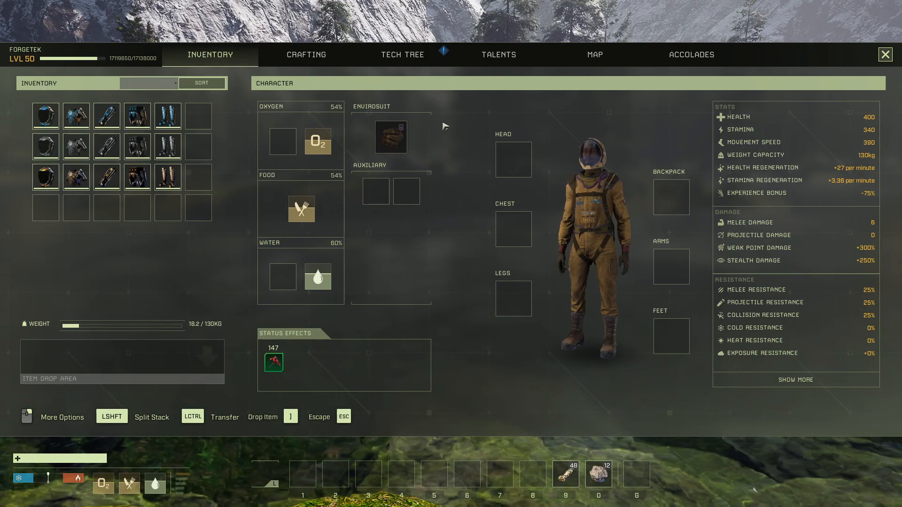
mouse_move(390, 136)
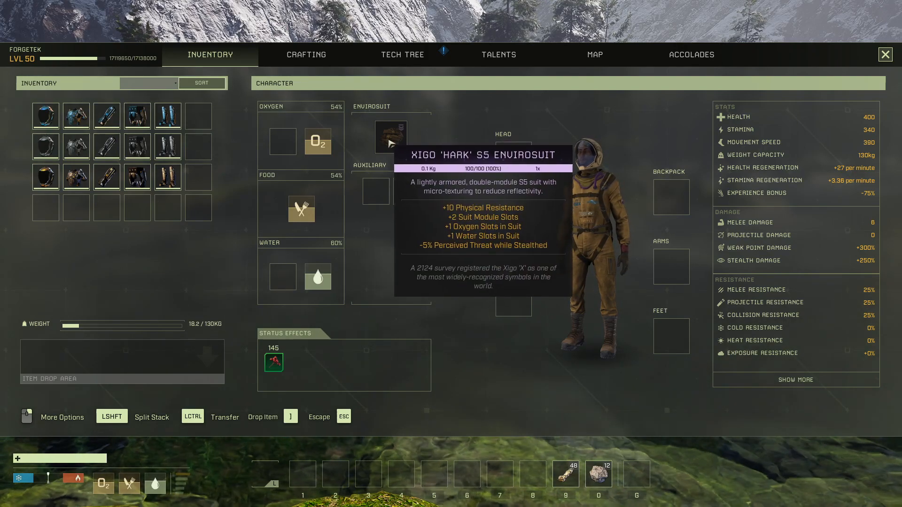